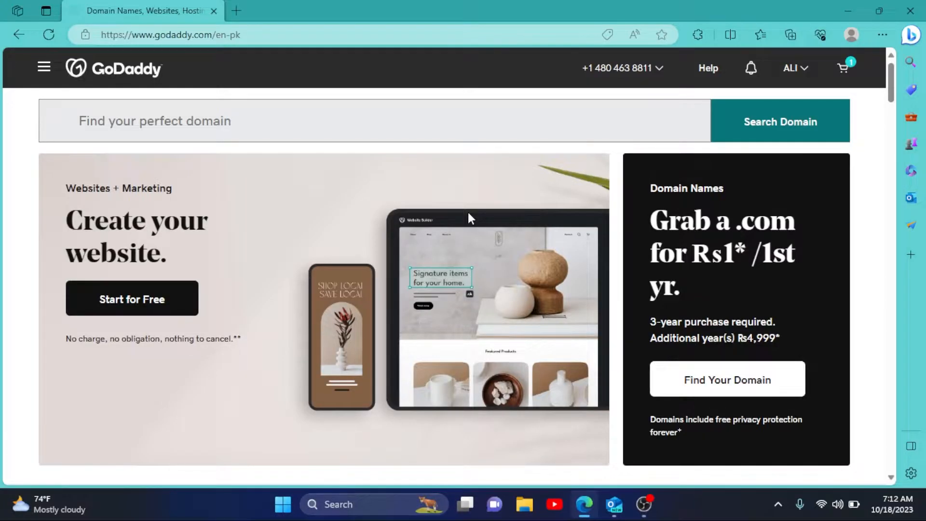
pyautogui.moveTo(488, 207)
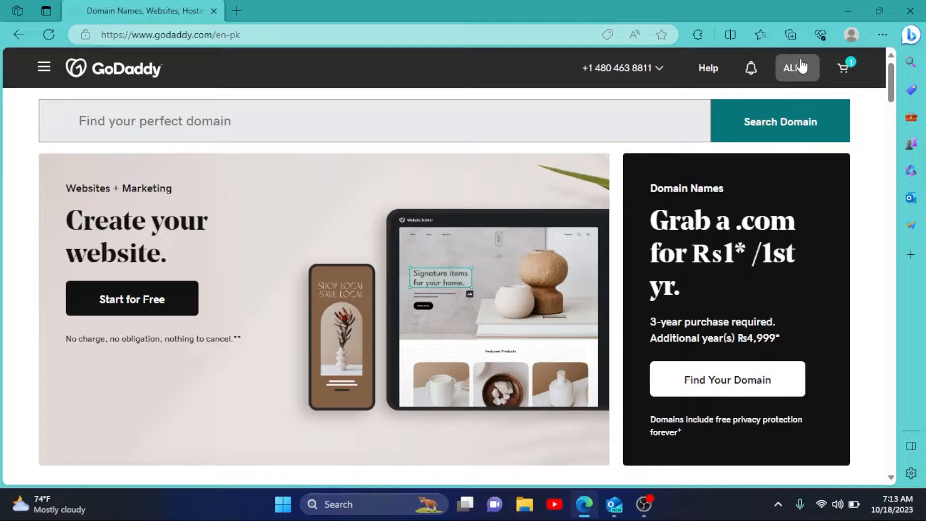
pyautogui.click(794, 68)
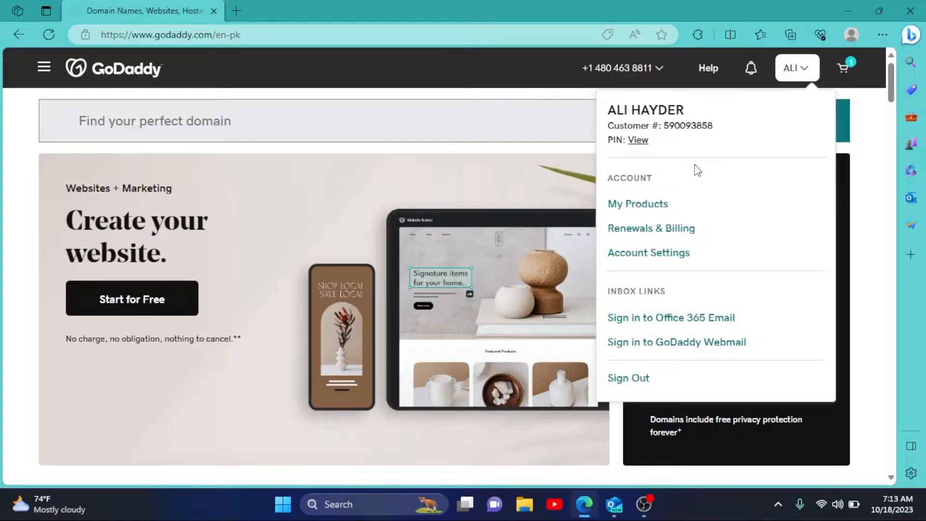
pyautogui.click(638, 204)
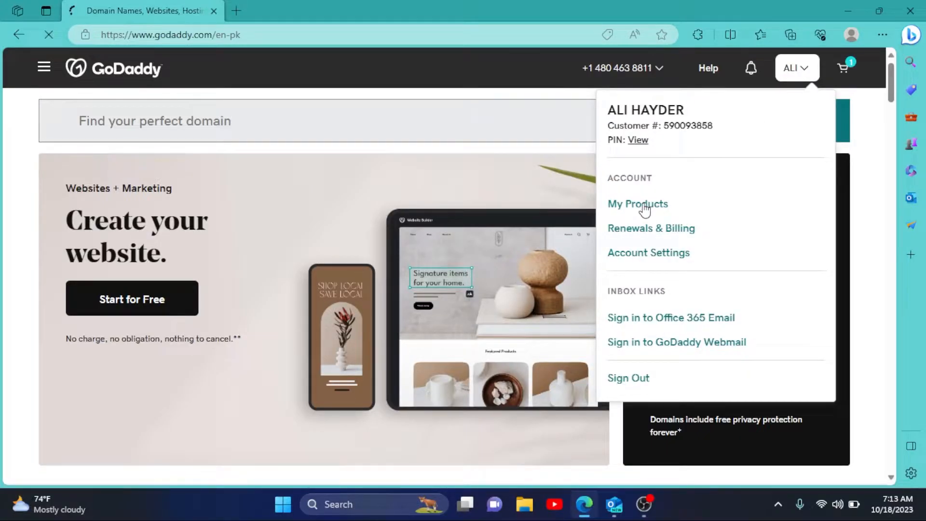
pyautogui.click(638, 203)
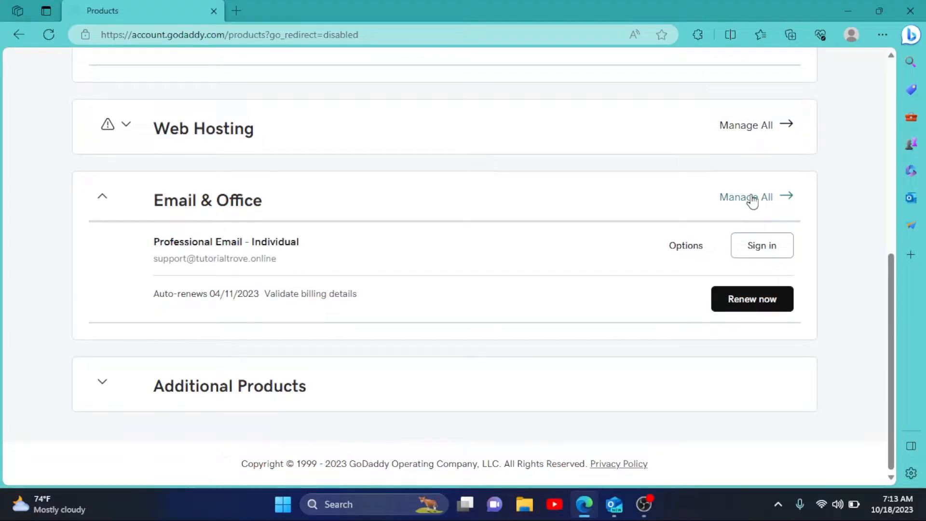
pyautogui.click(746, 197)
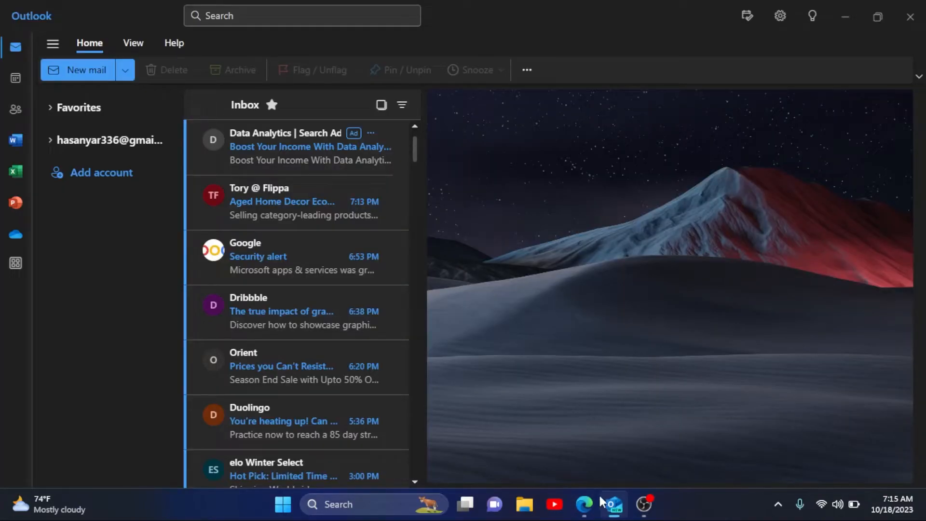
pyautogui.moveTo(39, 150)
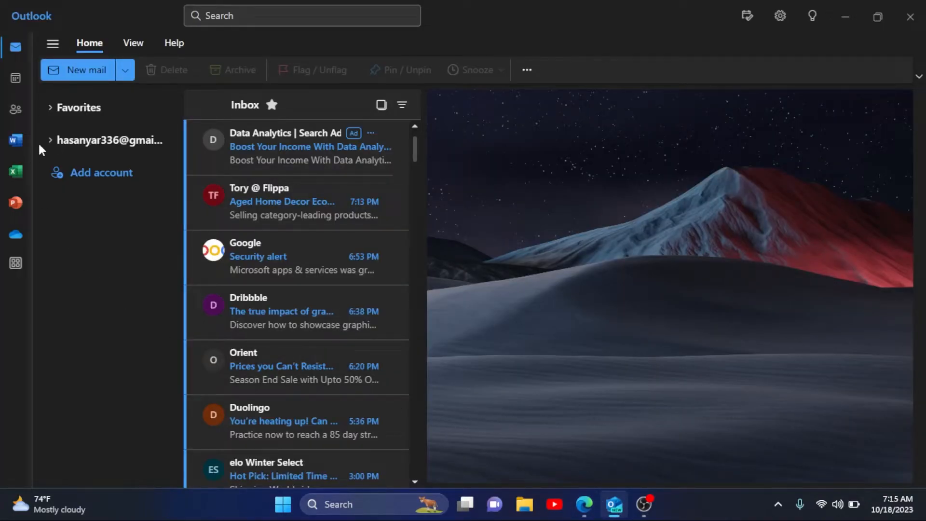
# Start adding a new email account in the Outlook app
pyautogui.click(100, 172)
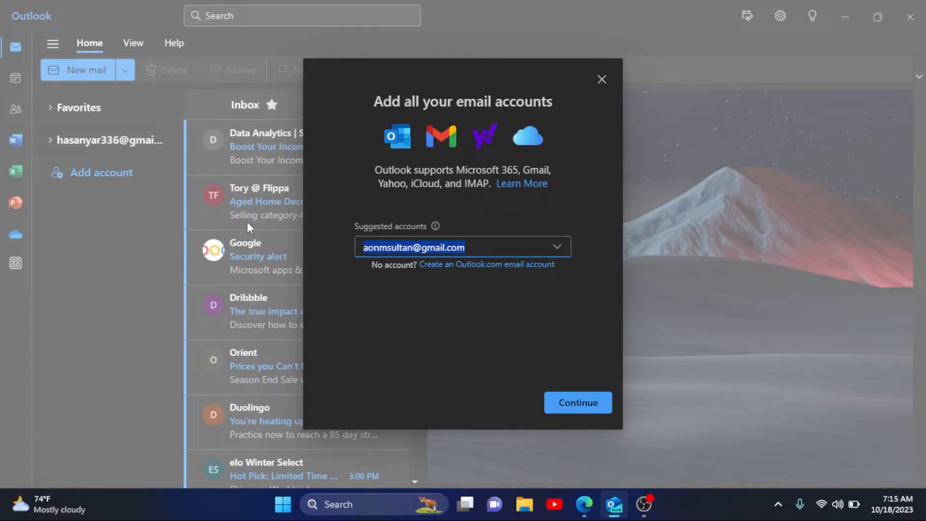
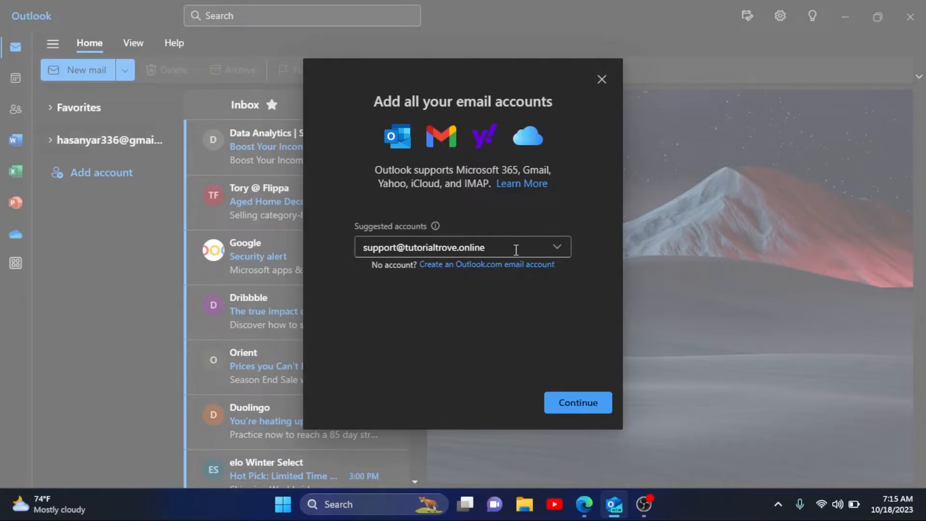
pyautogui.click(577, 402)
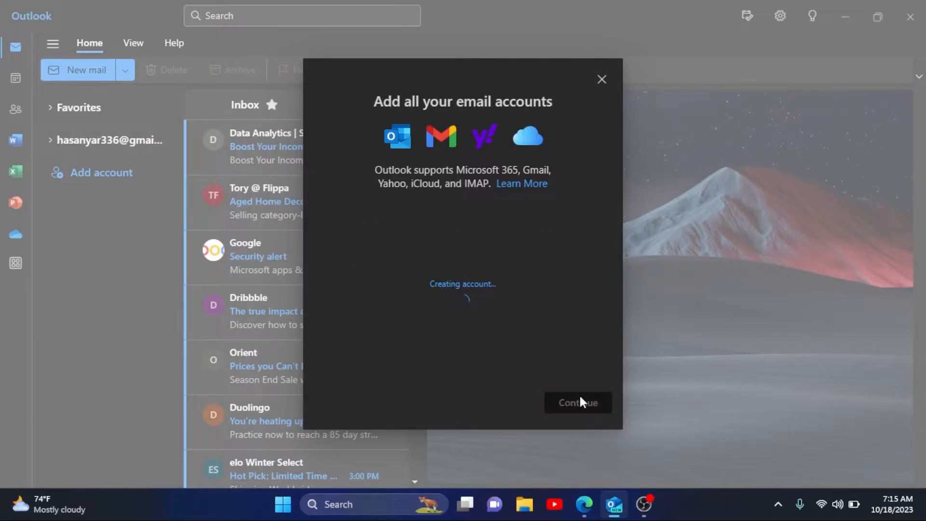
pyautogui.click(577, 403)
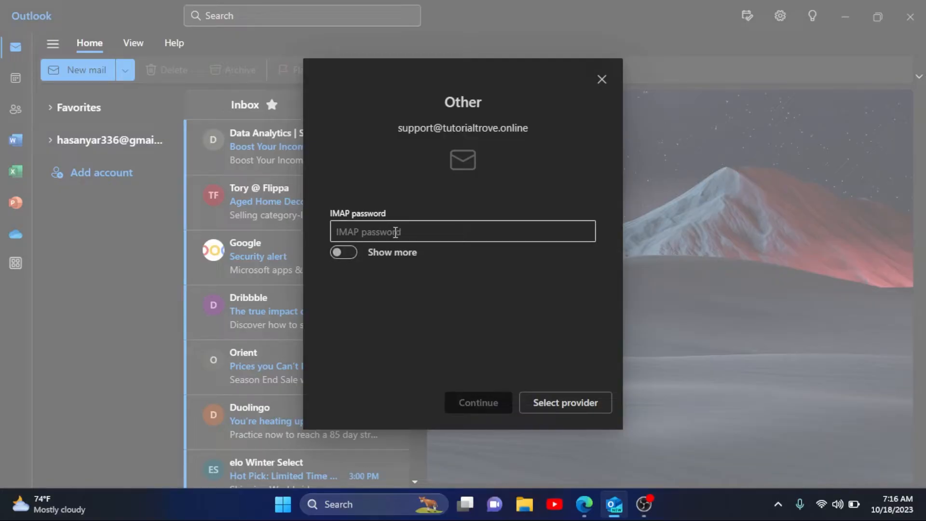
pyautogui.click(462, 231)
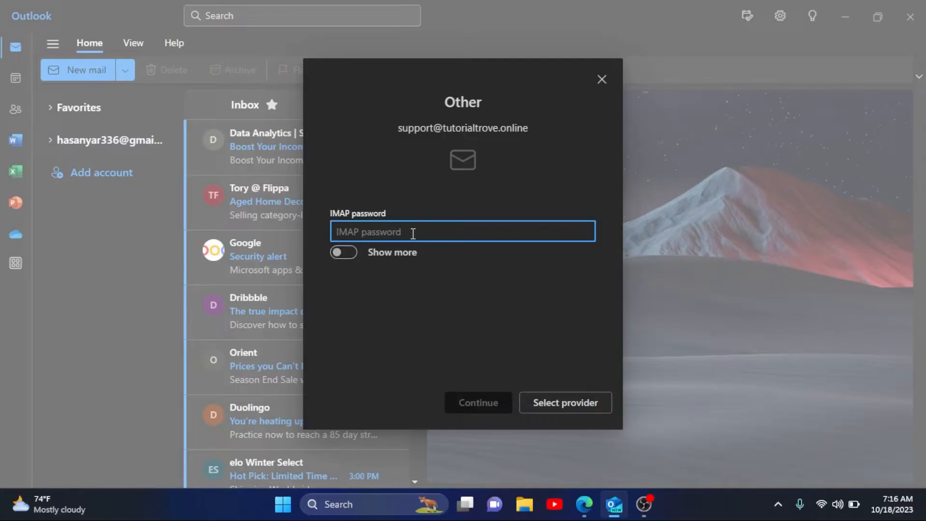
pyautogui.write('password')
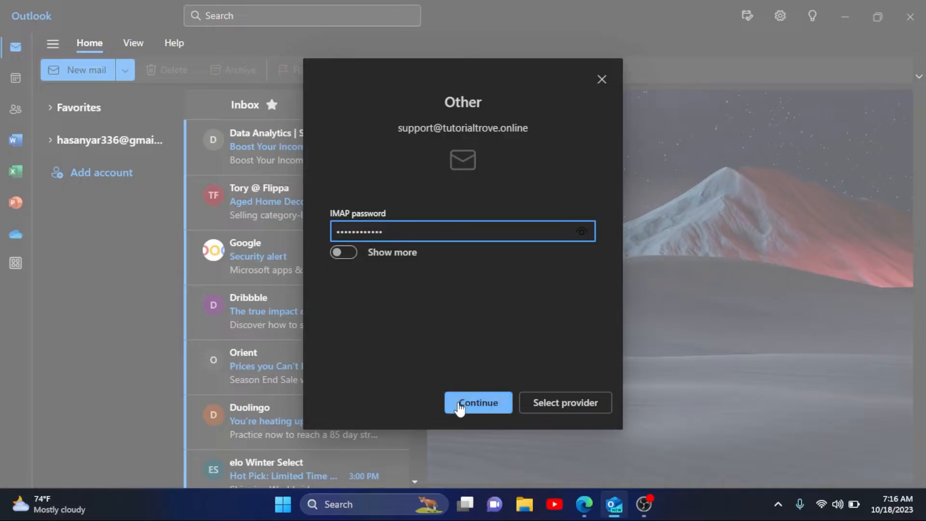
pyautogui.click(478, 403)
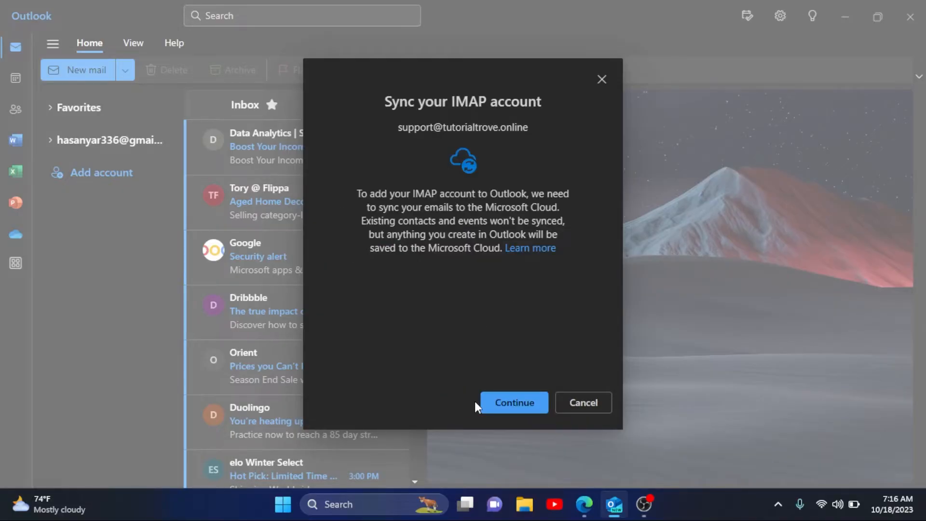
pyautogui.click(514, 403)
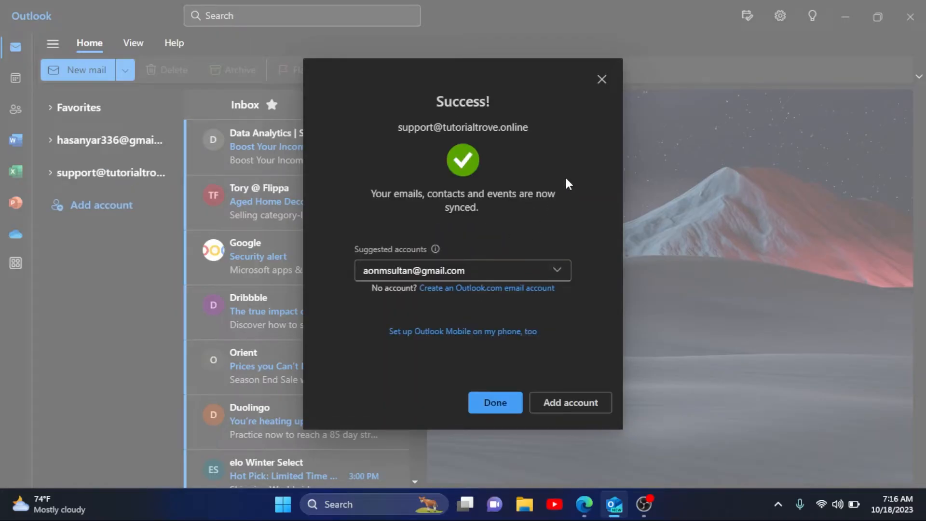
pyautogui.moveTo(515, 111)
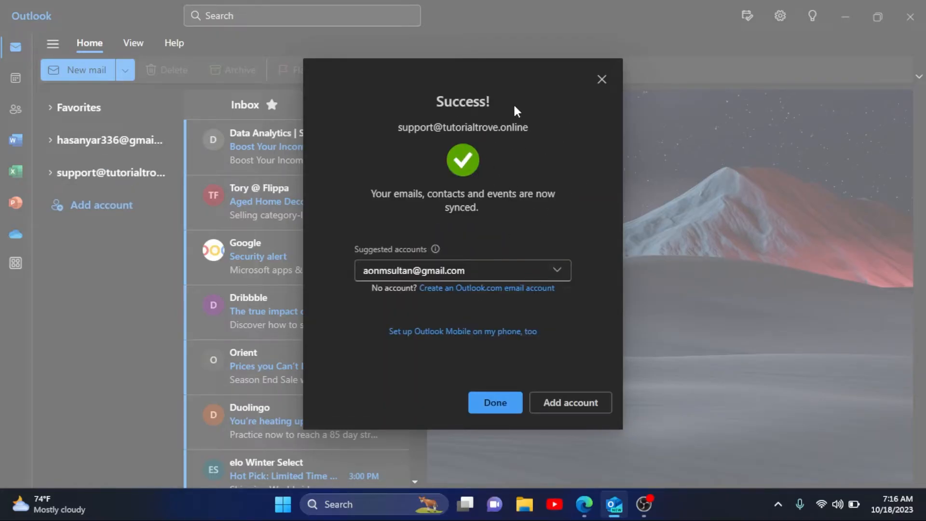
pyautogui.click(495, 402)
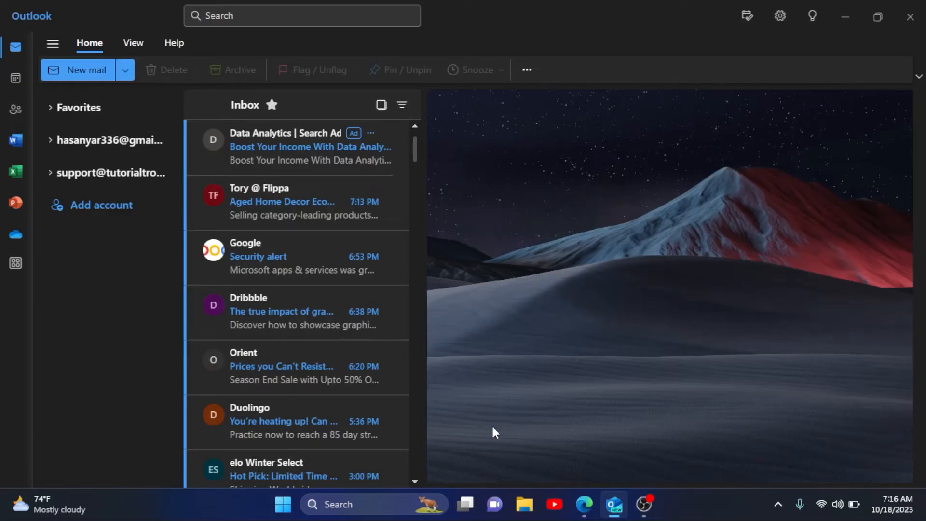
# Expand the new account in the folder pane to show Inbox, Junk, Drafts, Sent, Deleted and Archive
pyautogui.click(109, 173)
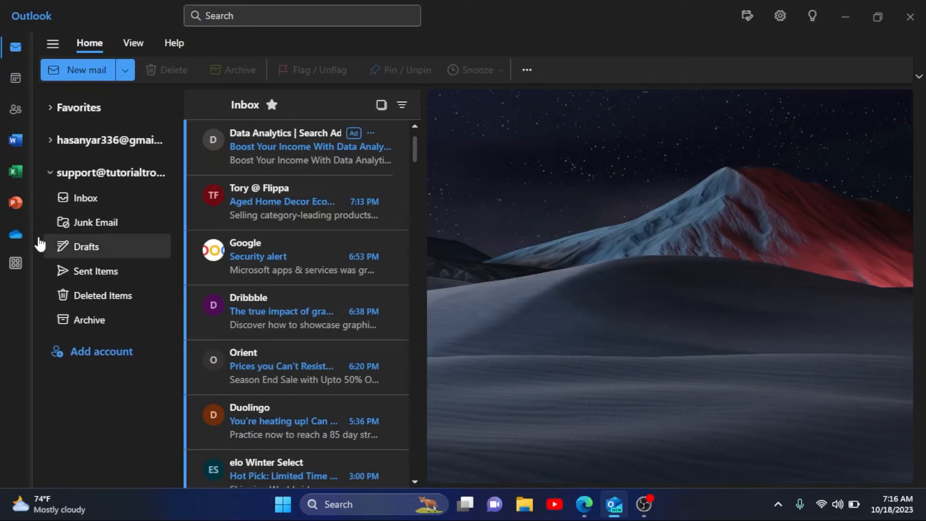